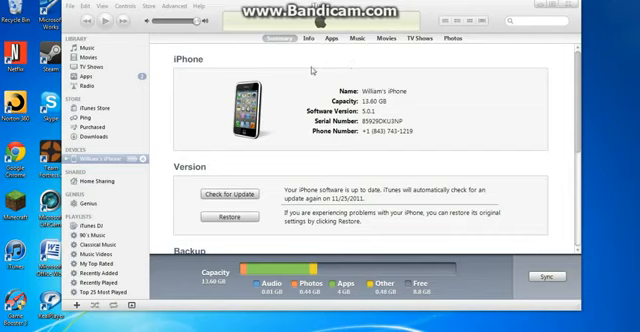
pyautogui.moveTo(316, 68)
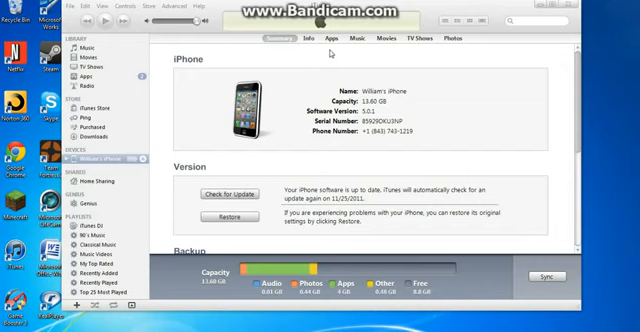
pyautogui.moveTo(296, 130)
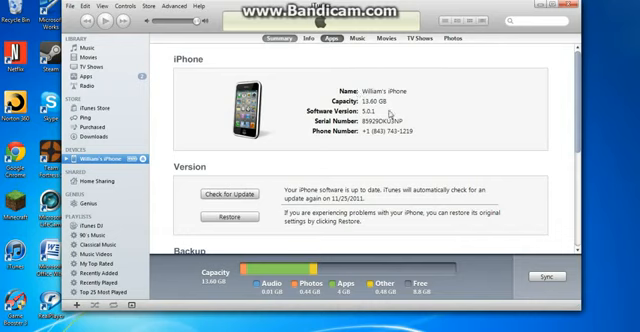
# Show the iPhone's Apps page scrolled down to the File Sharing section.
pyautogui.click(324, 38)
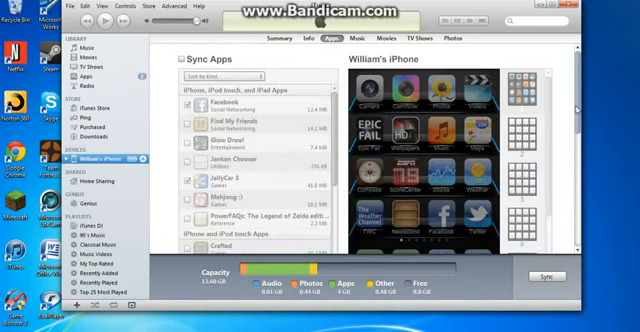
pyautogui.scroll(-3)
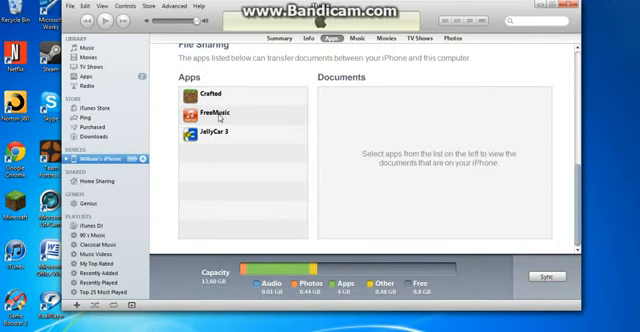
# Save FreeMusic's shared song into a new 'Music Download' folder in the Music library.
pyautogui.click(210, 112)
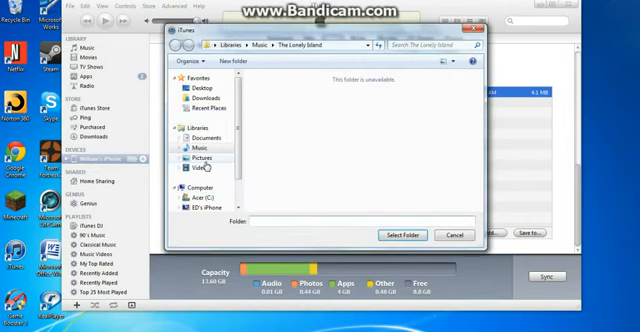
pyautogui.click(188, 148)
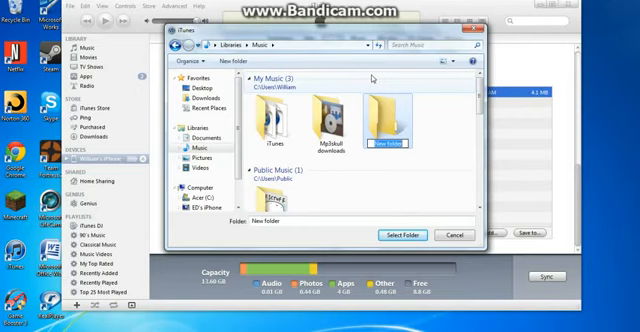
pyautogui.write('Music Downloads')
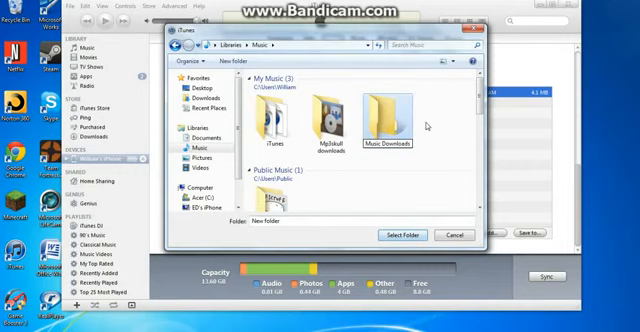
pyautogui.click(392, 124)
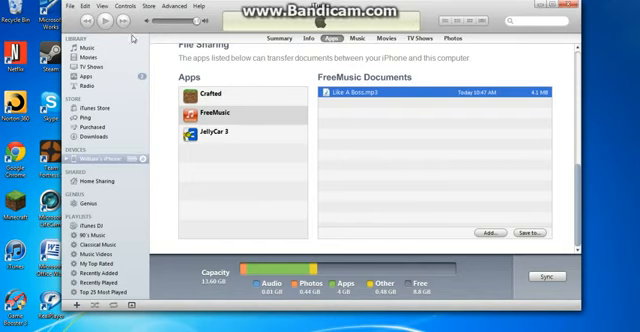
# Add the Music Download folder to the library so The Lonely Island song appears.
pyautogui.click(80, 48)
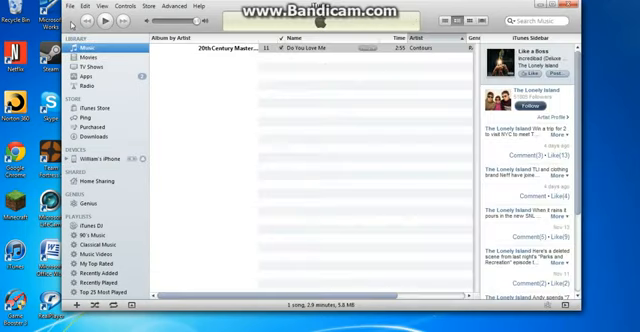
pyautogui.click(78, 6)
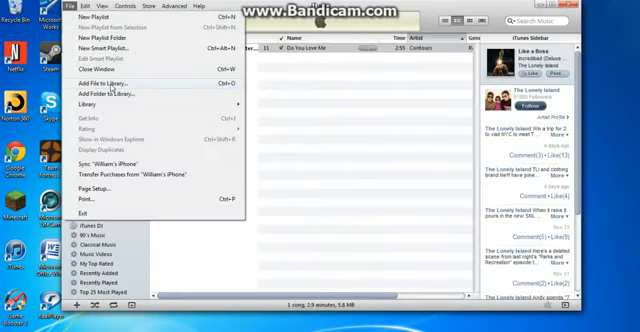
pyautogui.click(104, 82)
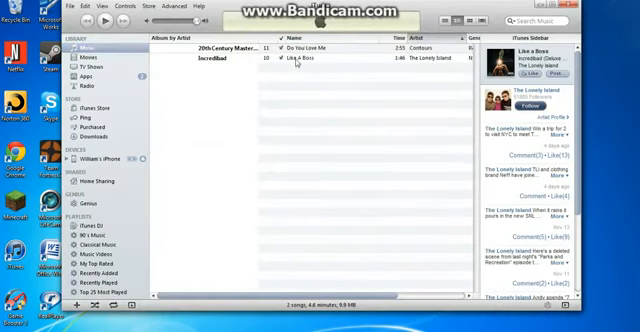
# Select the iPhone under Devices to return to its apps sync page.
pyautogui.click(300, 66)
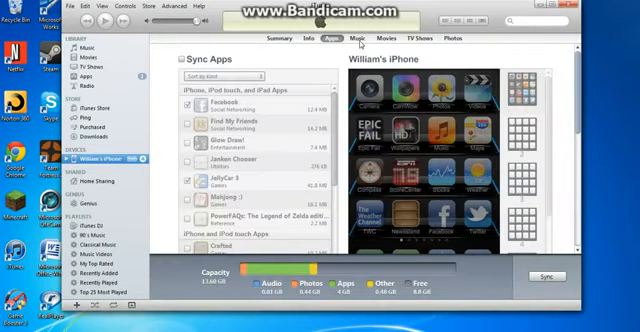
# Sync selected artists to the iPhone with The Lonely Island checked (1 song).
pyautogui.click(352, 40)
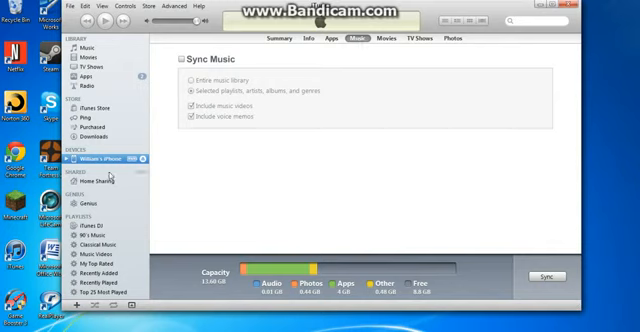
pyautogui.moveTo(188, 142)
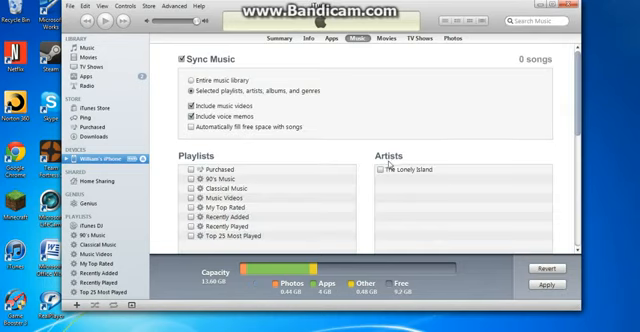
pyautogui.click(378, 170)
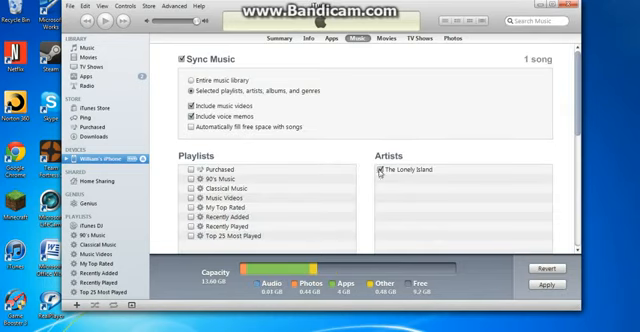